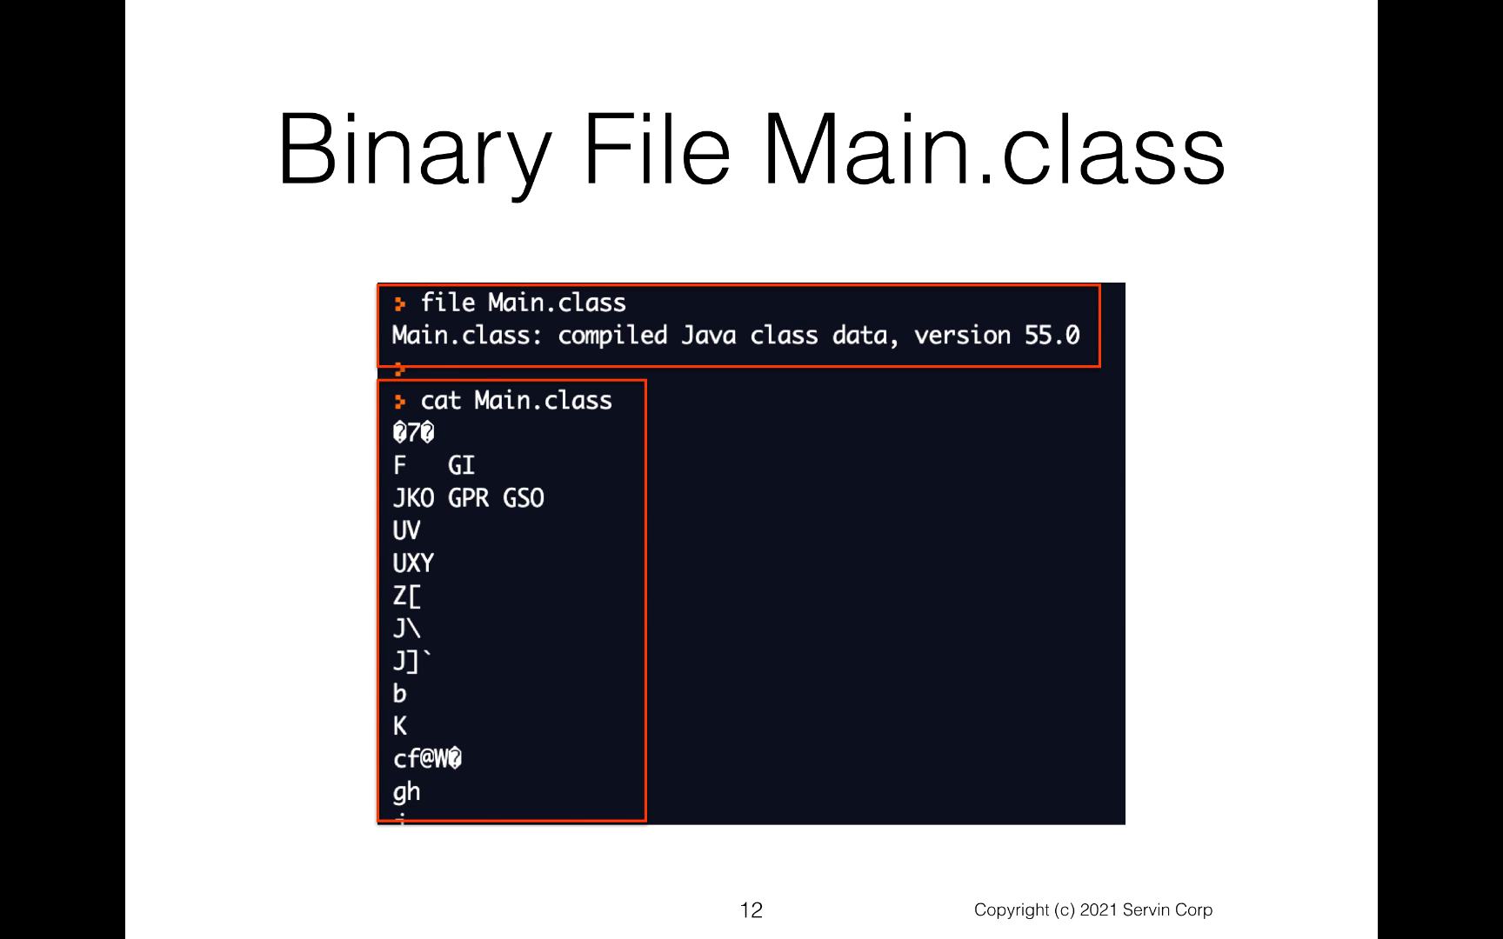
Advance from the Binary File Main.class slide toward the javap slide.
key(Right)
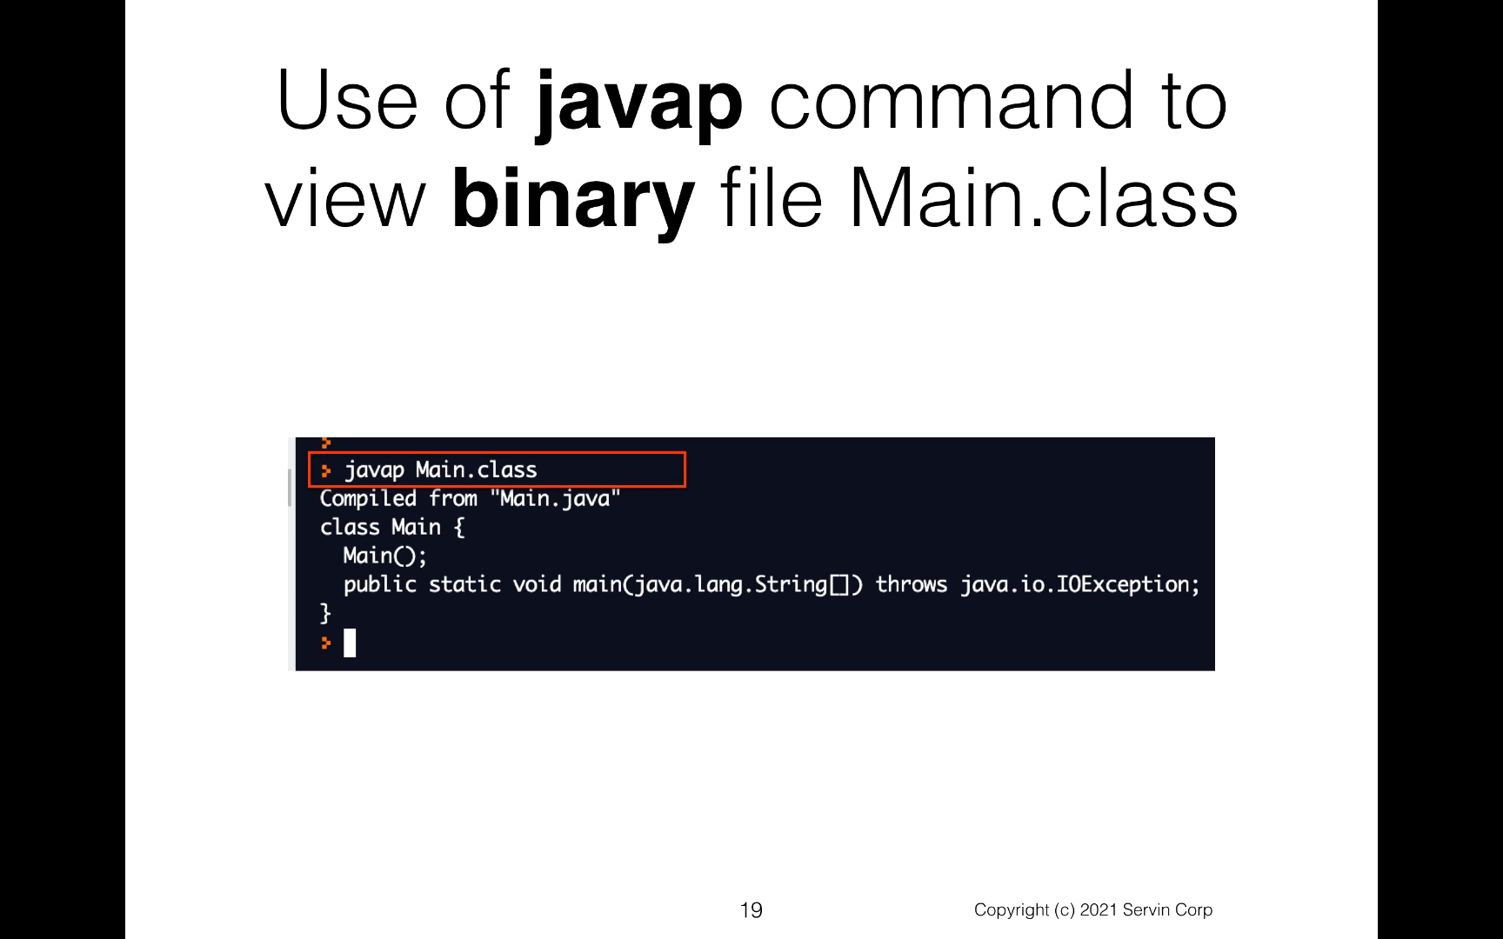
Advance from the javap slide toward the DataOutputStream Code Sample #1 writing 123.
key(Right)
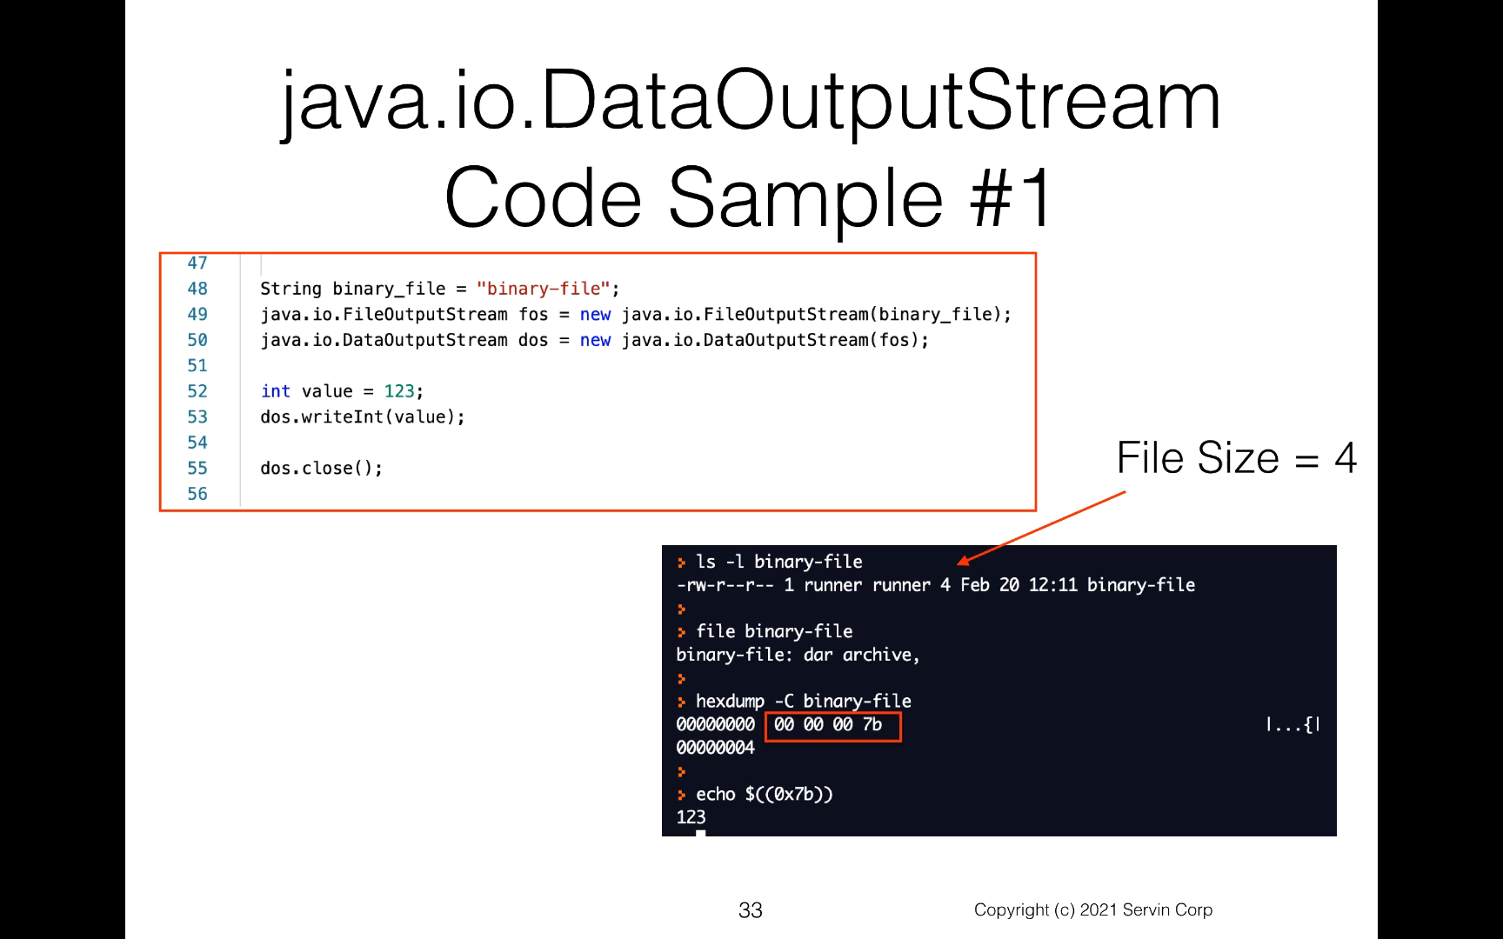
key(Right)
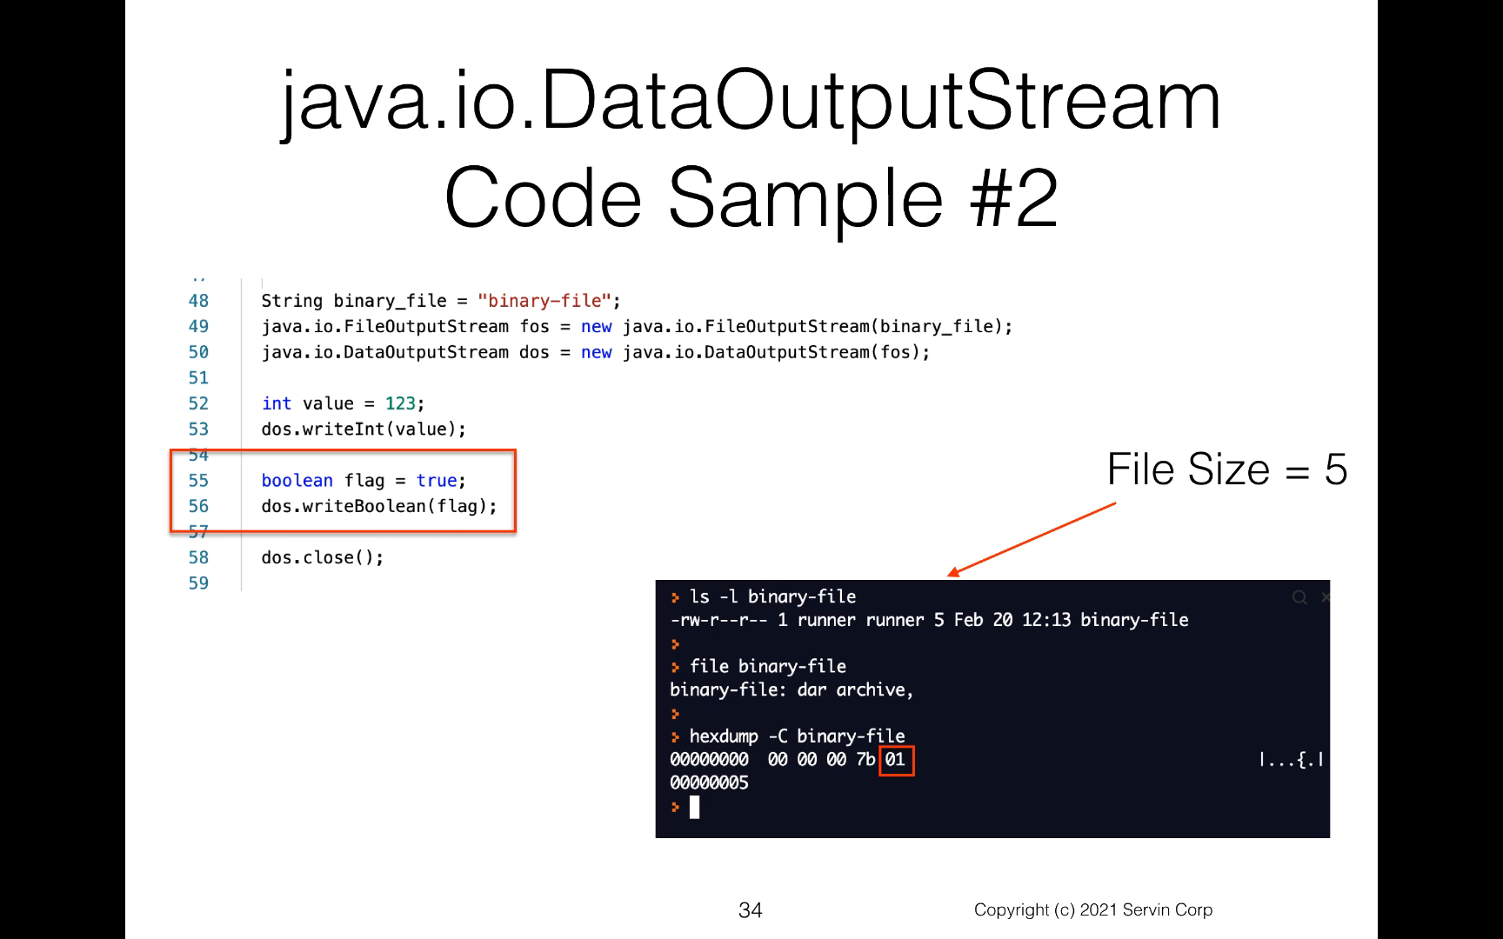
Advance from Code Sample #2 to slide 35, Code Sample #3 with writeUTF "hello".
key(right)
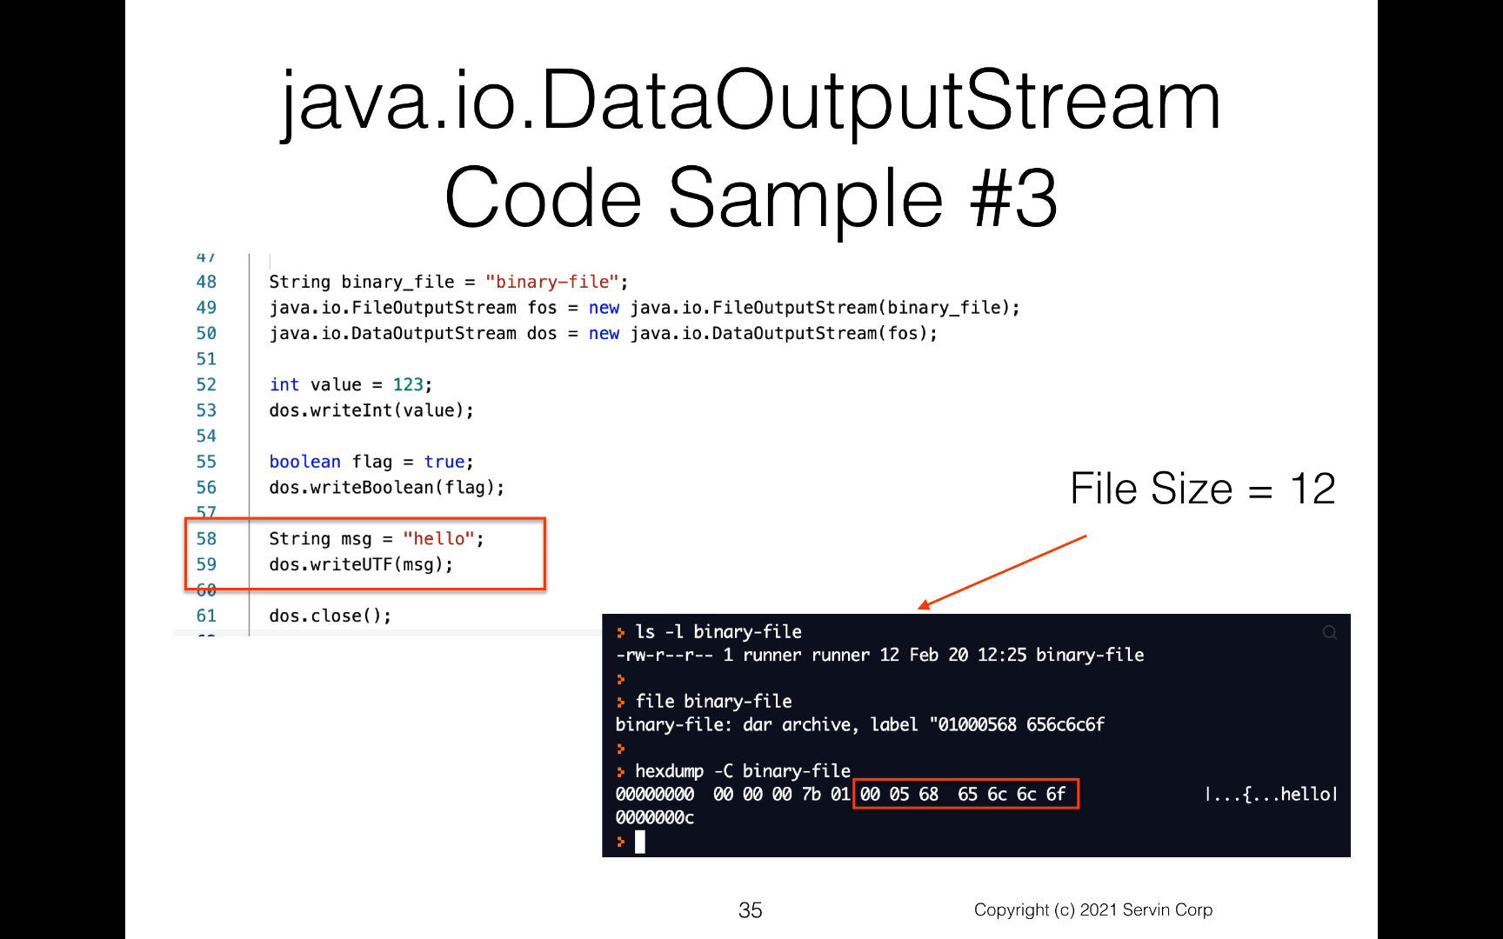
Advance to slide 36, Code Sample #4 adding writeDouble 3.14 for a 20-byte file.
key(Right)
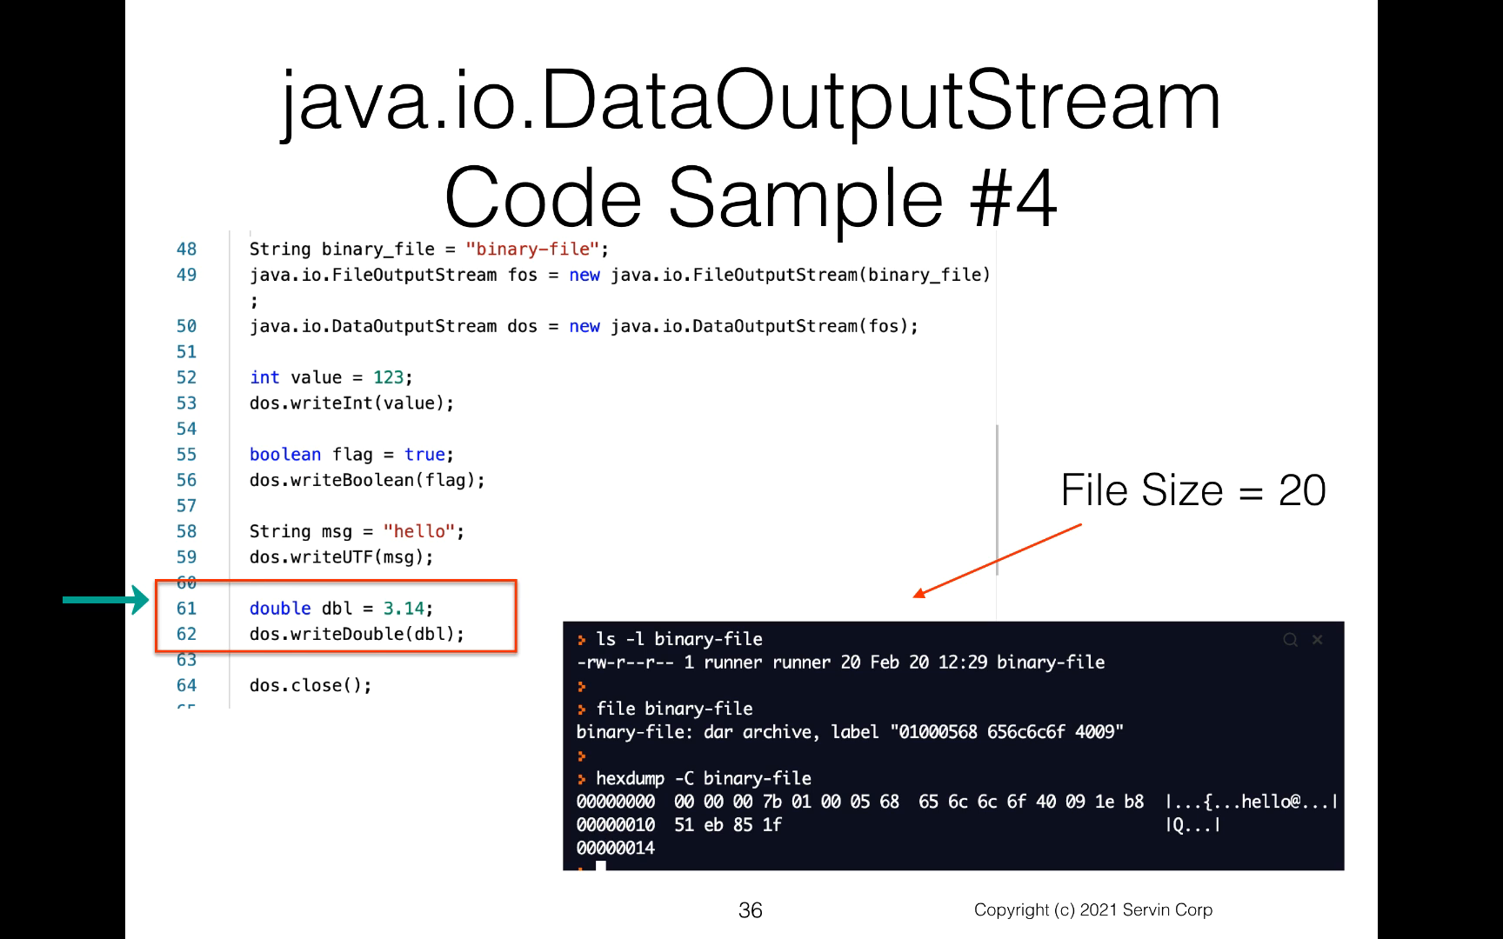